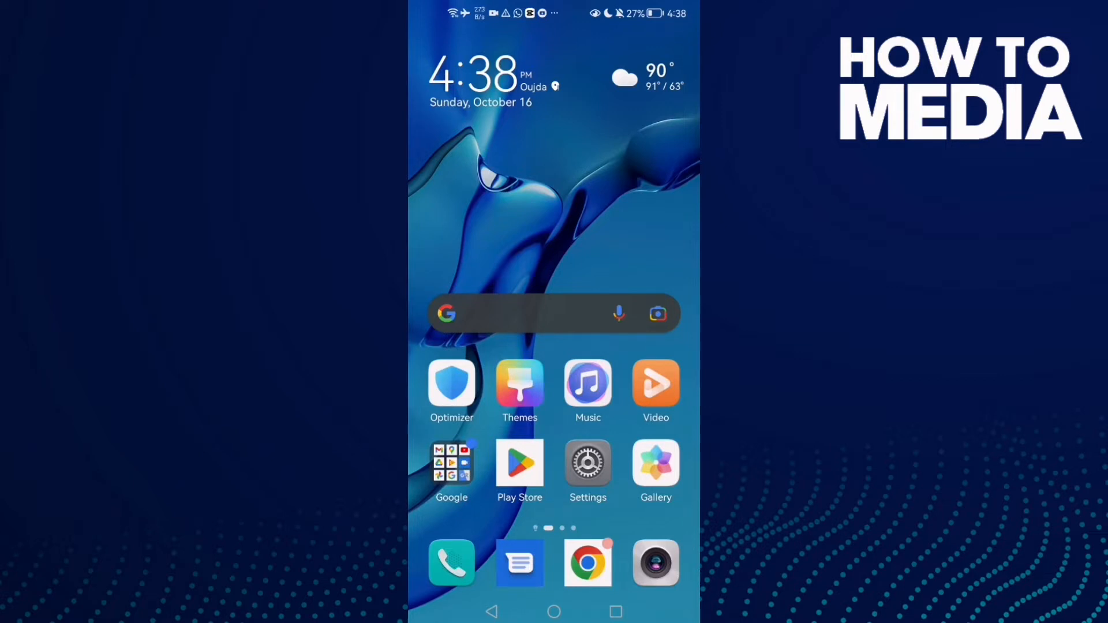
# Filter the installed apps in Settings to those matching 'play'.
pyautogui.click(587, 464)
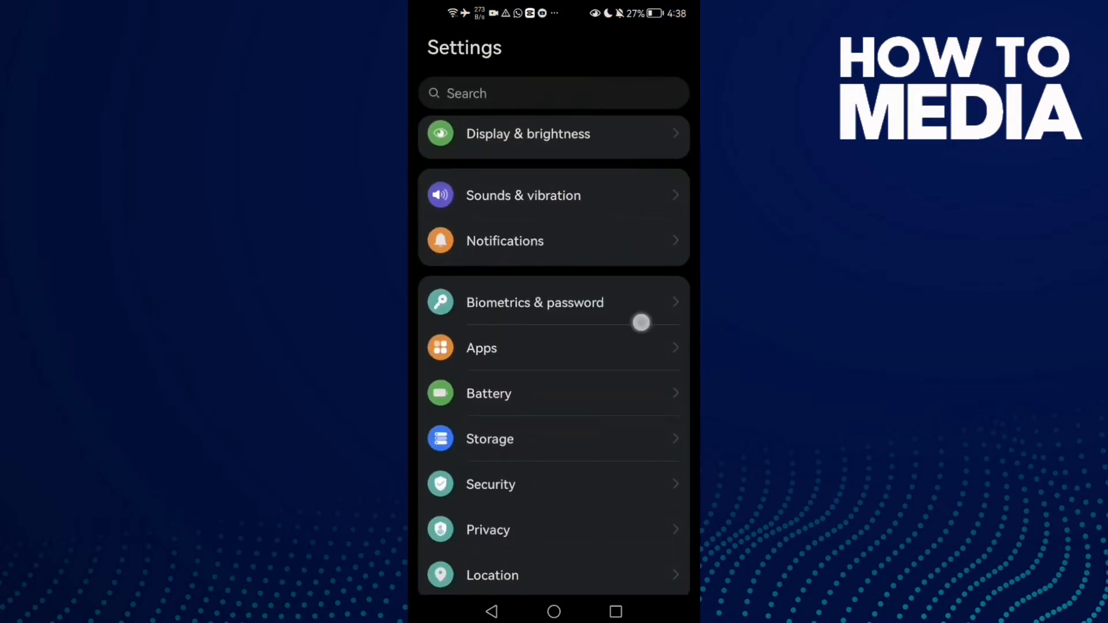
pyautogui.scroll(-3)
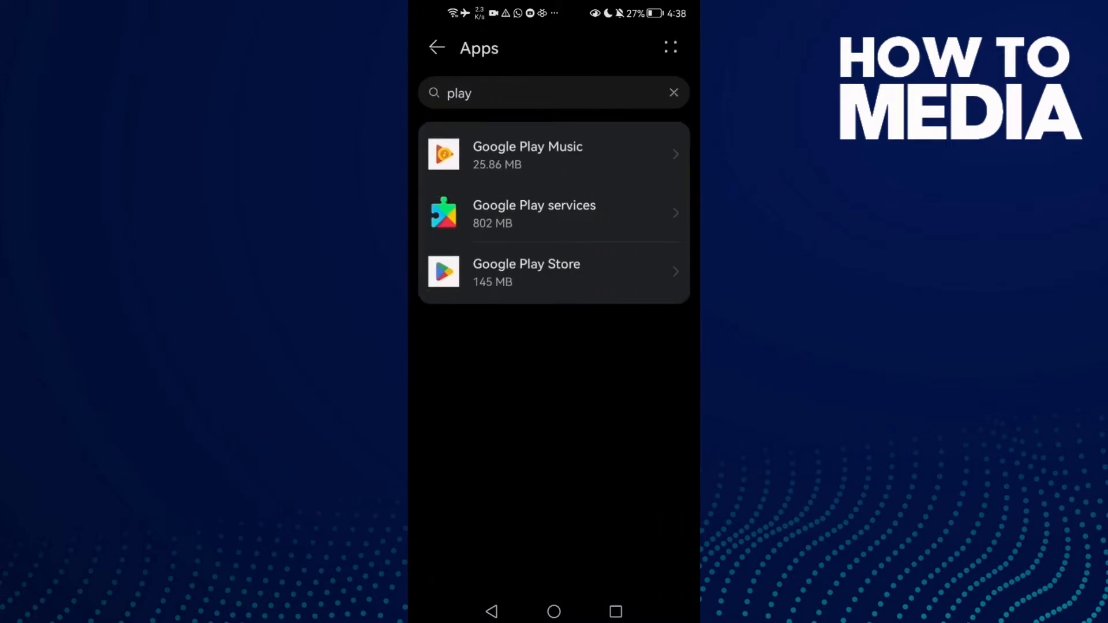
# Clear Google Play Store's cache from 365 kB to 0 B and return to the home screen.
pyautogui.click(527, 273)
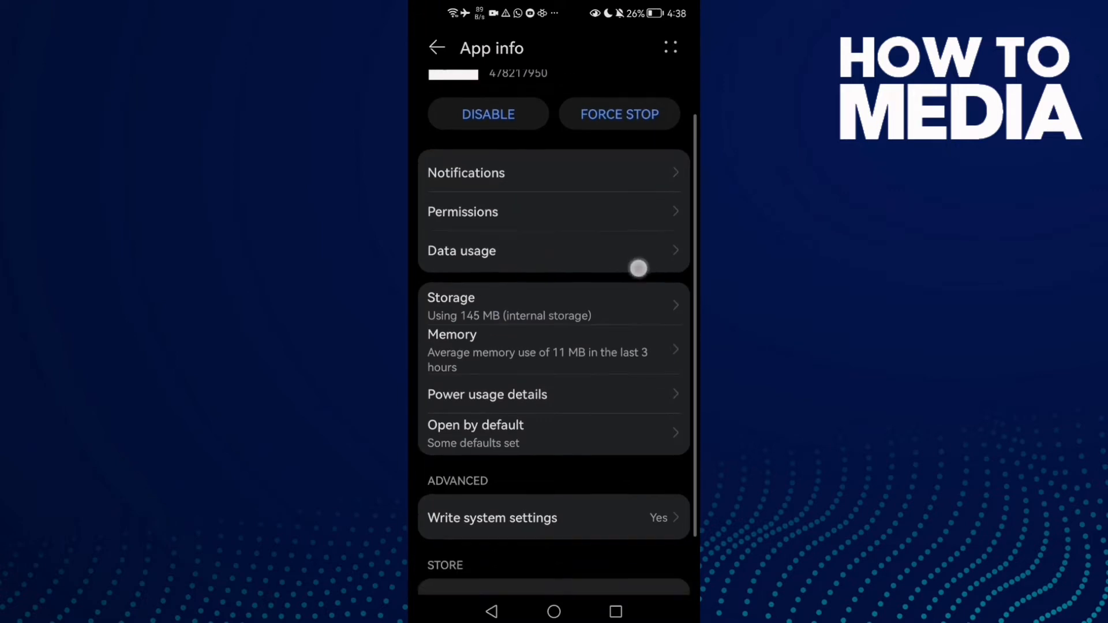
pyautogui.scroll(-3)
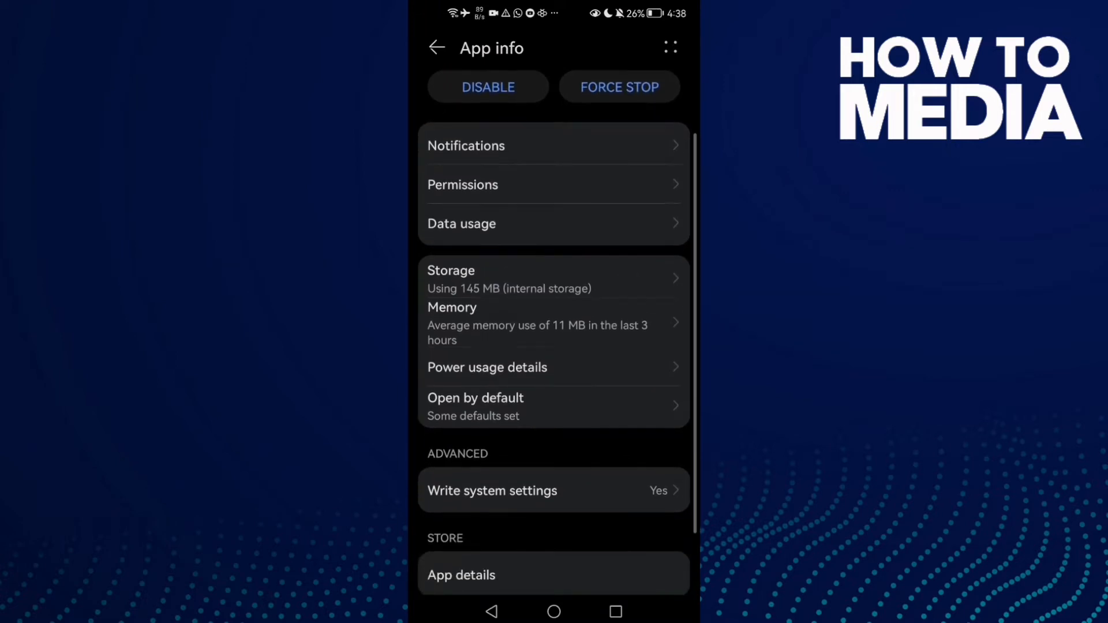
pyautogui.click(451, 277)
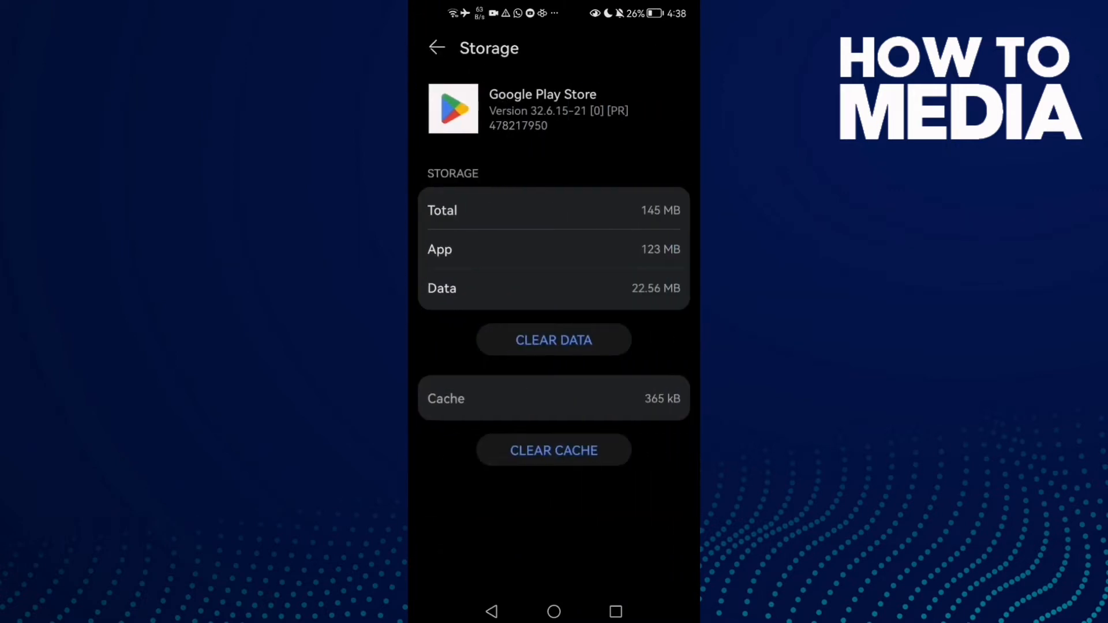
pyautogui.click(554, 451)
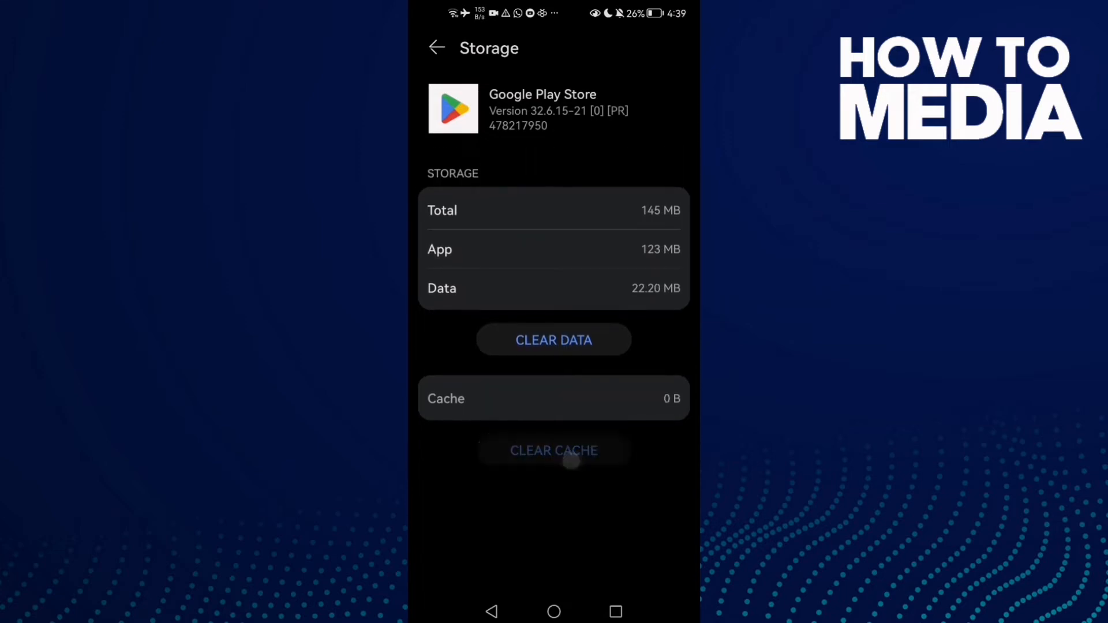
pyautogui.click(435, 47)
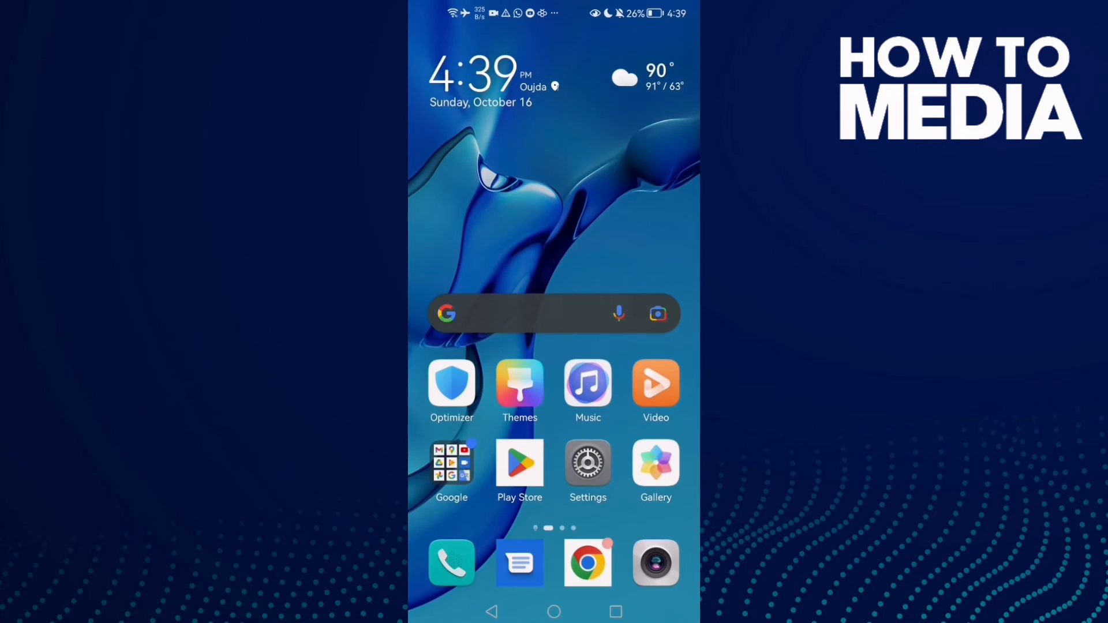
# Return to Google Play Store's app info page showing 145 MB of storage.
pyautogui.click(587, 463)
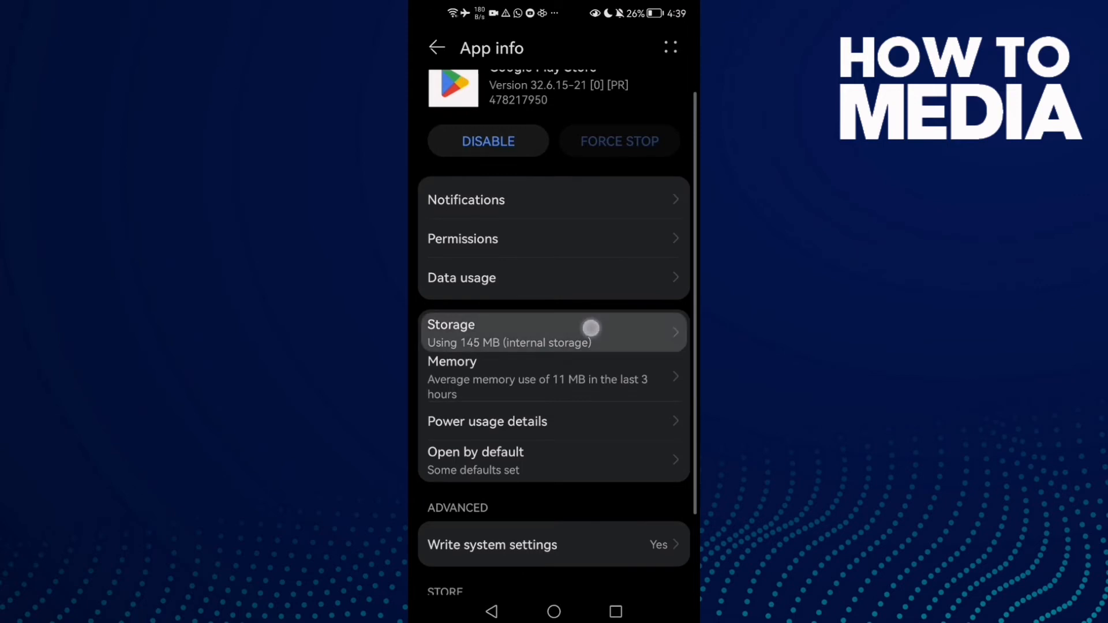
# Permanently delete Google Play Store's app data, then bring up the restart and power-off menu.
pyautogui.click(554, 332)
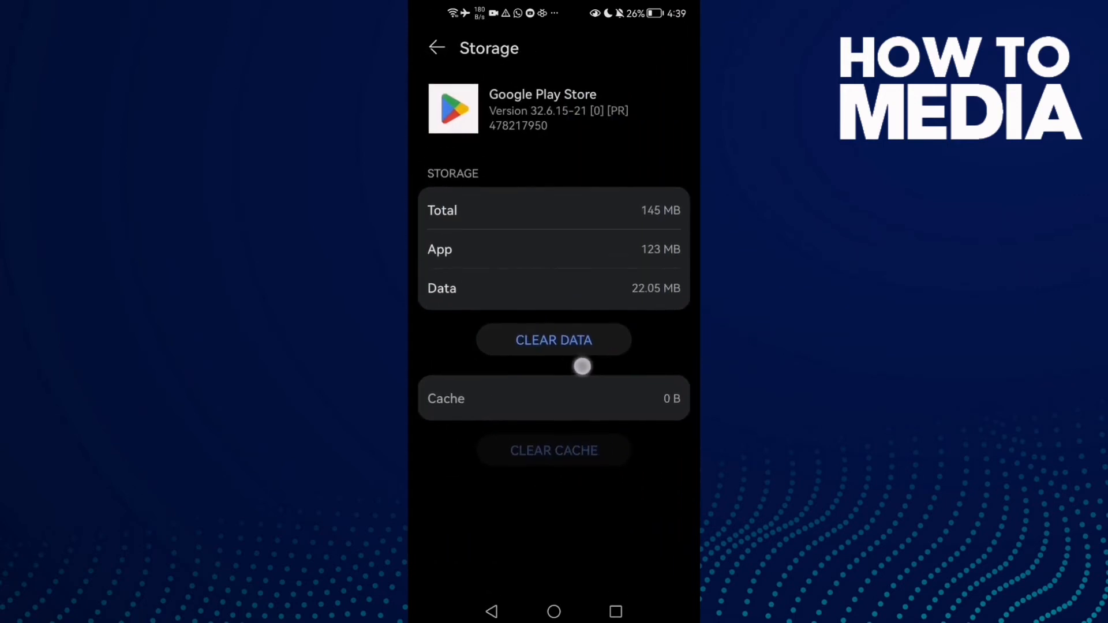
pyautogui.click(554, 339)
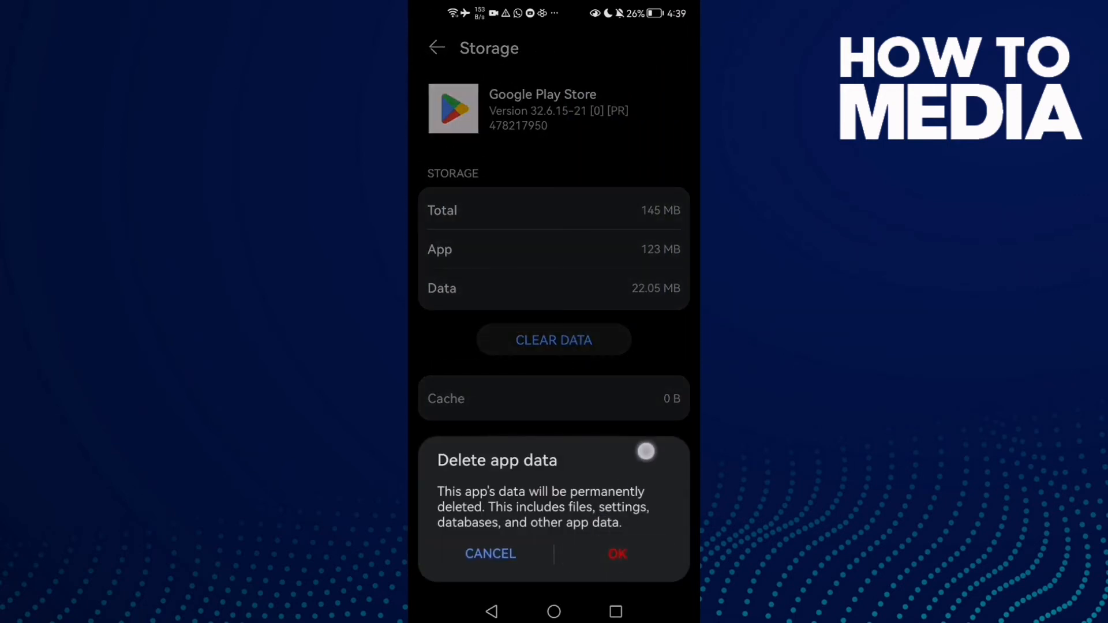
pyautogui.click(490, 554)
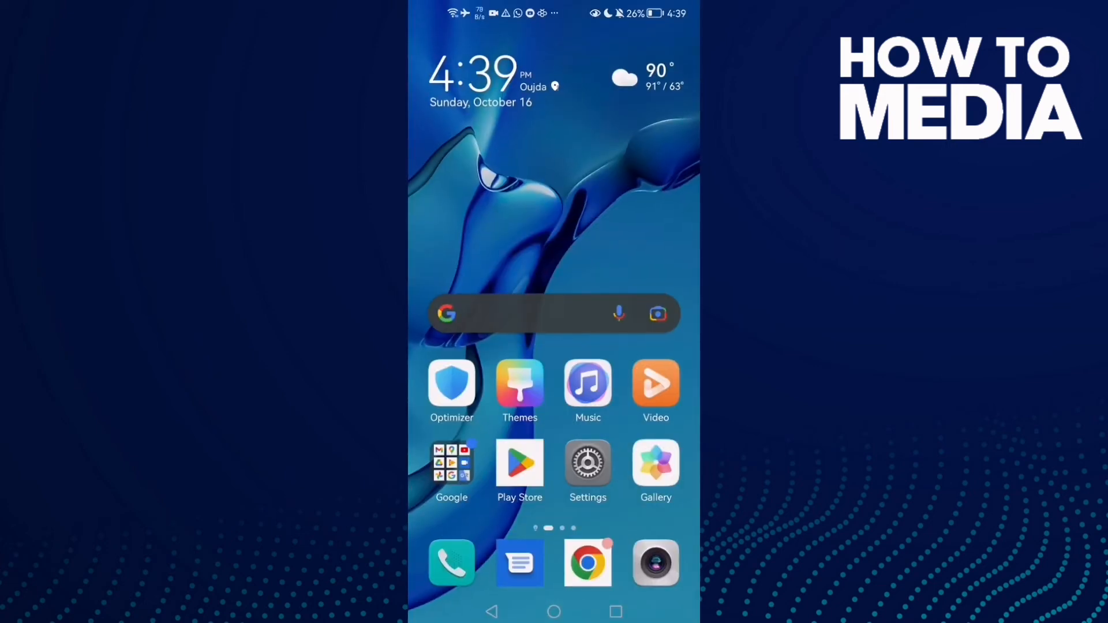
pyautogui.press('POWER')
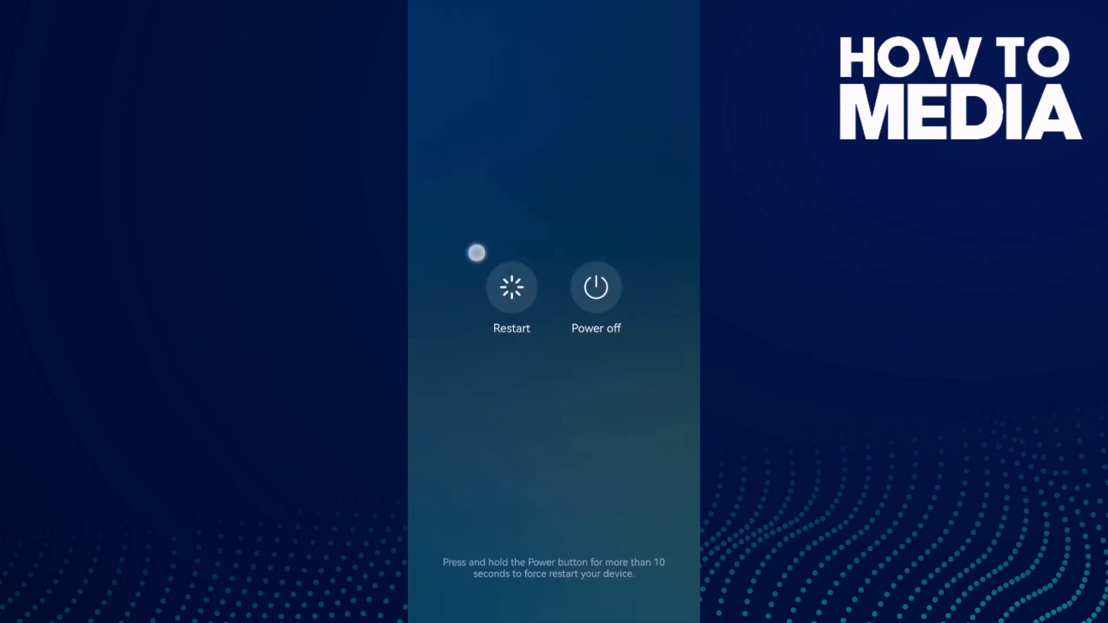